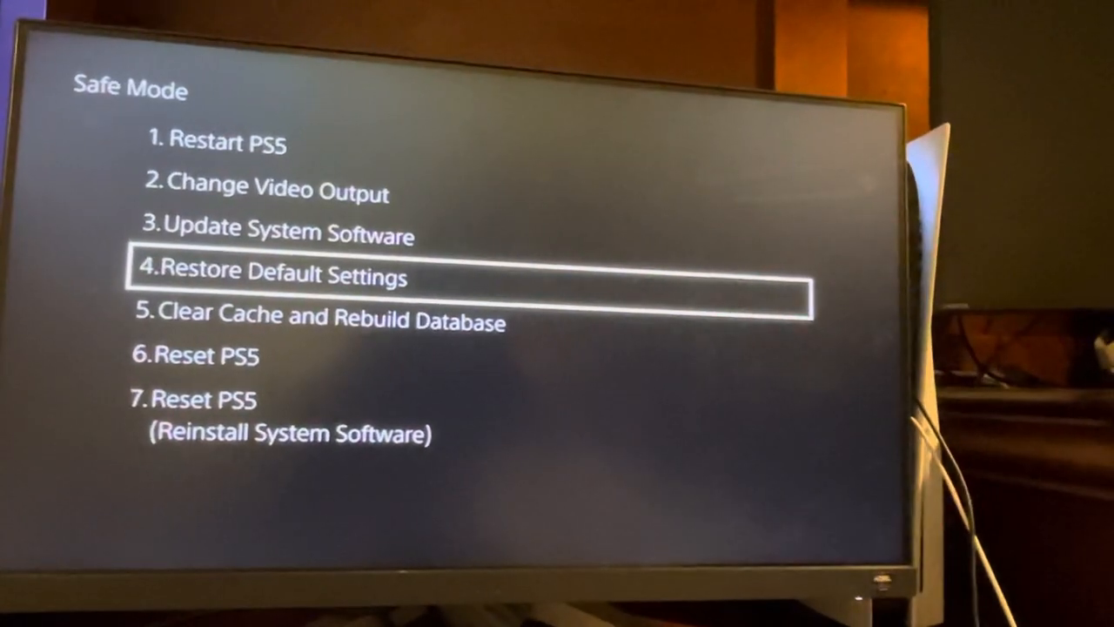
# - Highlight option 5, Clear Cache and Rebuild Database, in the Safe Mode menu
pyautogui.press('Down')
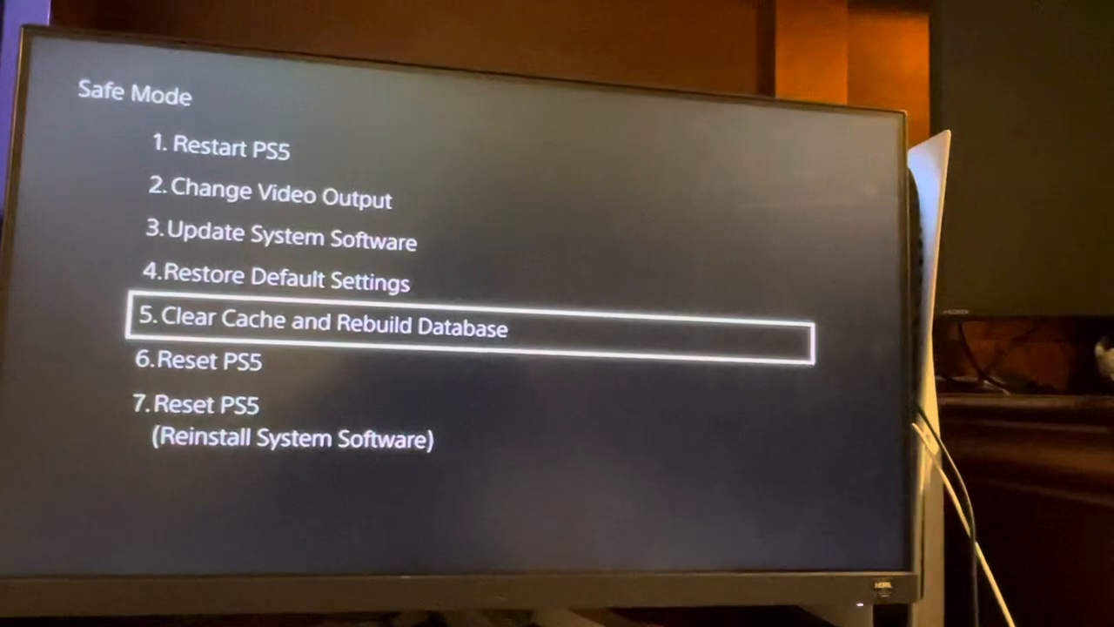